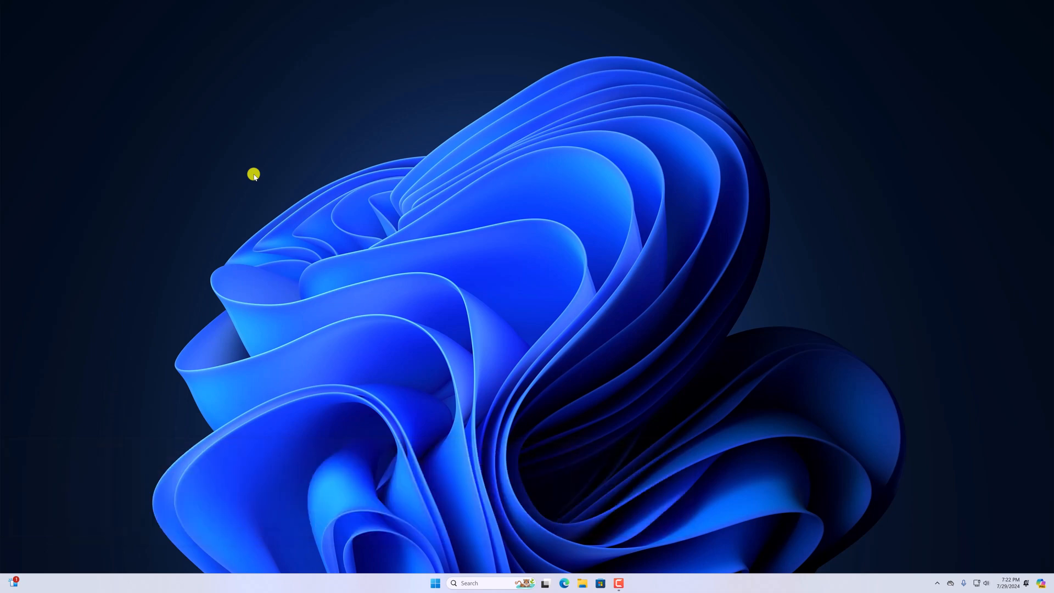
mouse_move(362, 450)
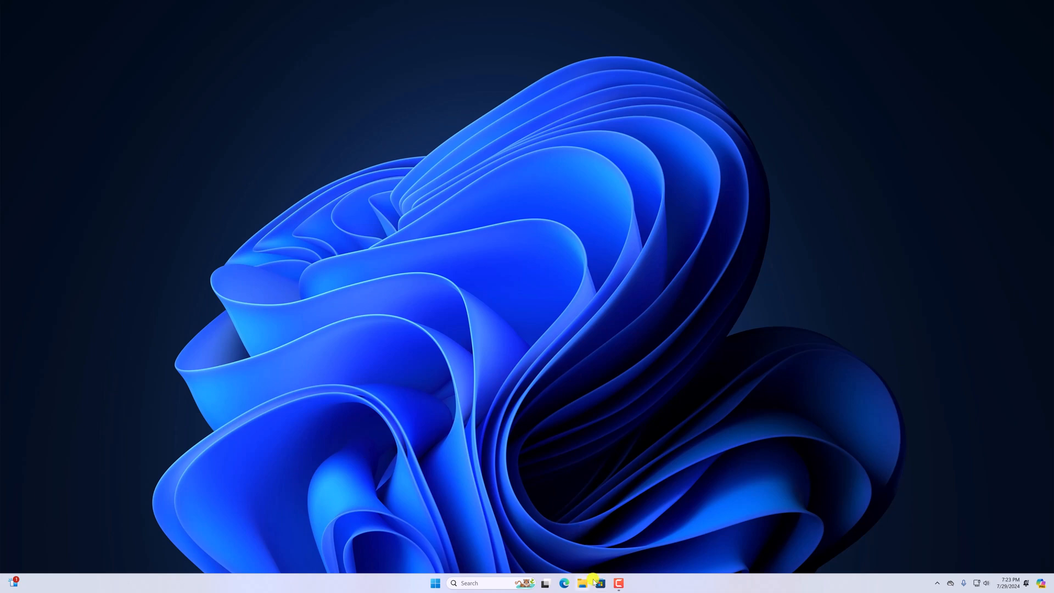
mouse_move(545, 582)
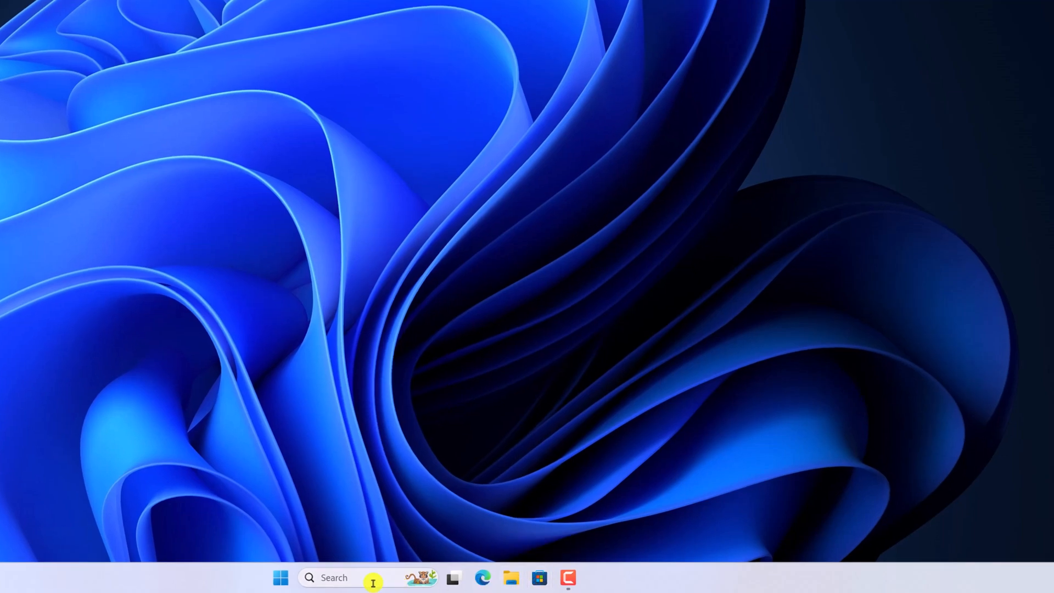
- Search Windows for 'mic' to find and launch Microsoft Store
type("mic")
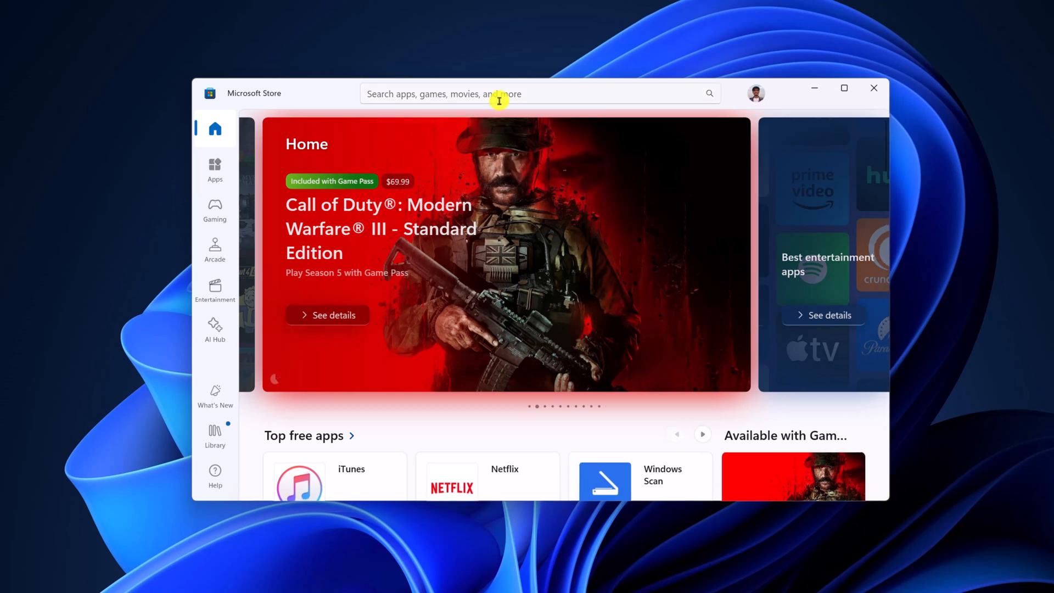
- Search Microsoft Store for 'itunes' to list iTunes results
left_click(497, 93)
type("itunes")
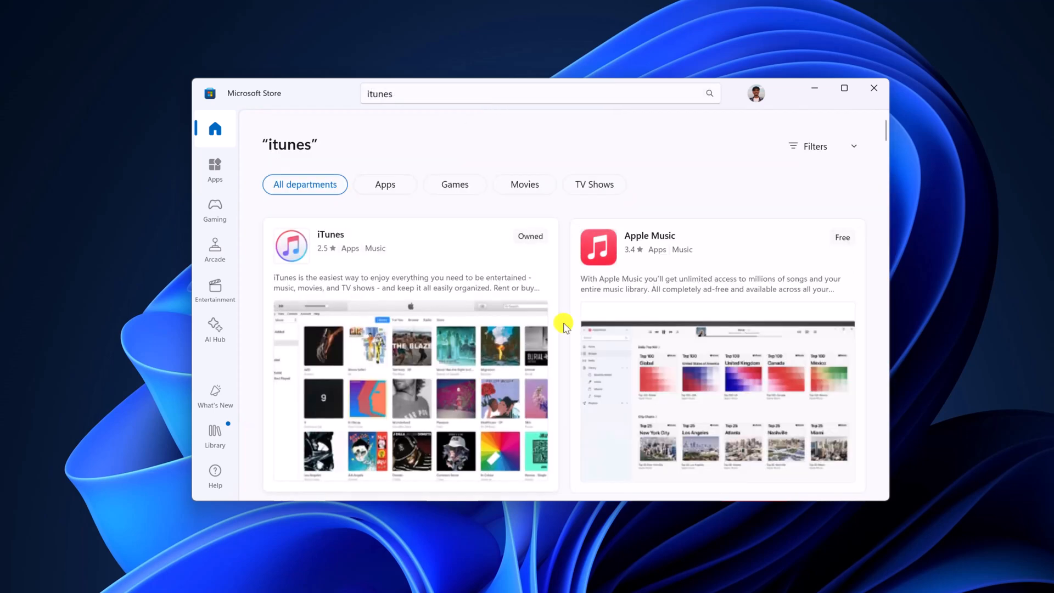
- Install iTunes from its Microsoft Store page
left_click(330, 234)
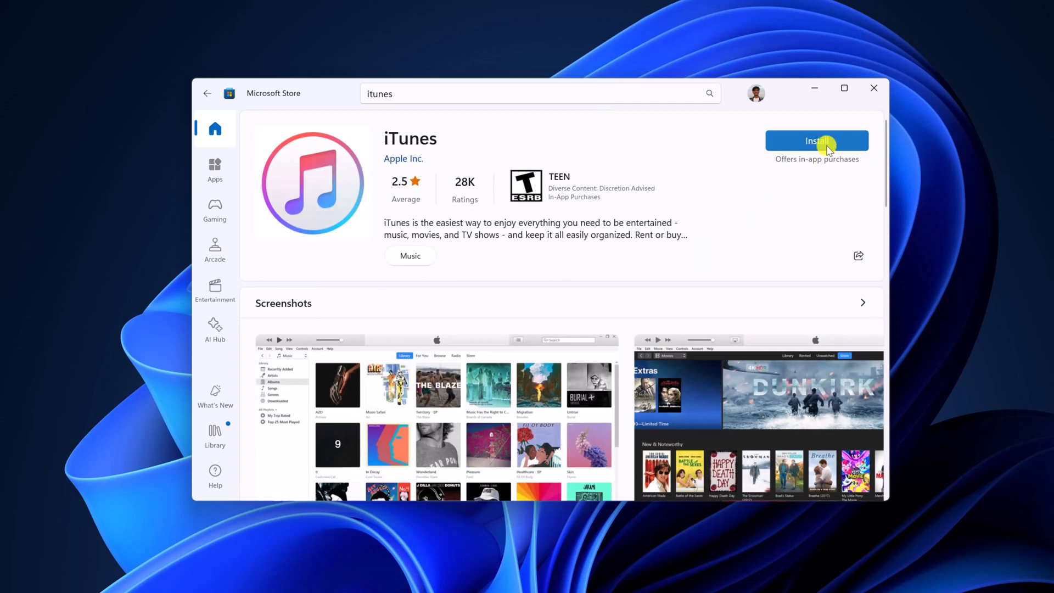
left_click(817, 140)
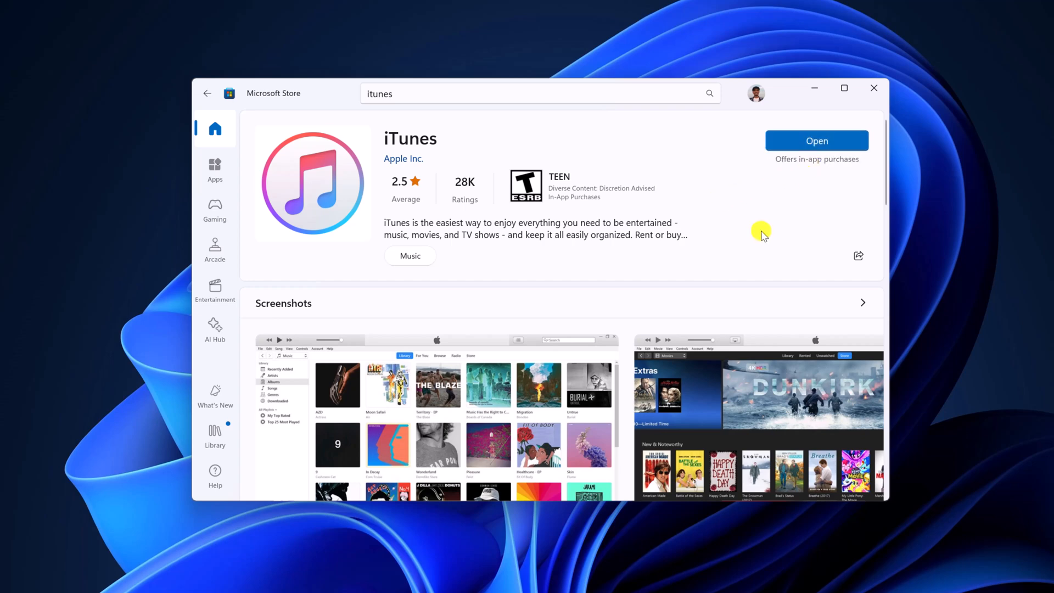
mouse_move(817, 140)
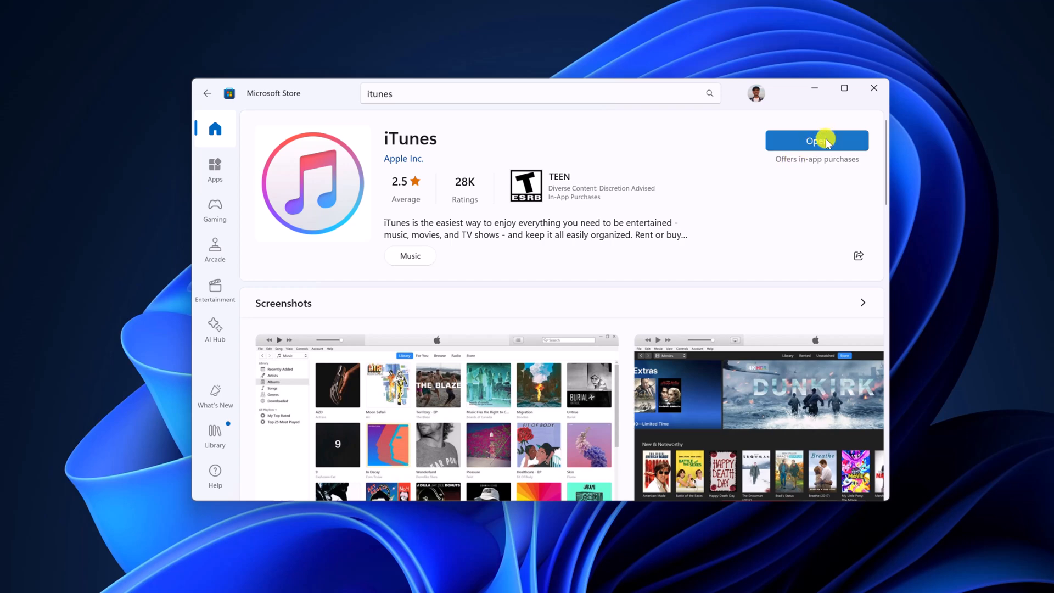
- Launch iTunes via Open and a Windows search for 'tunes'
left_click(875, 88)
type("i")
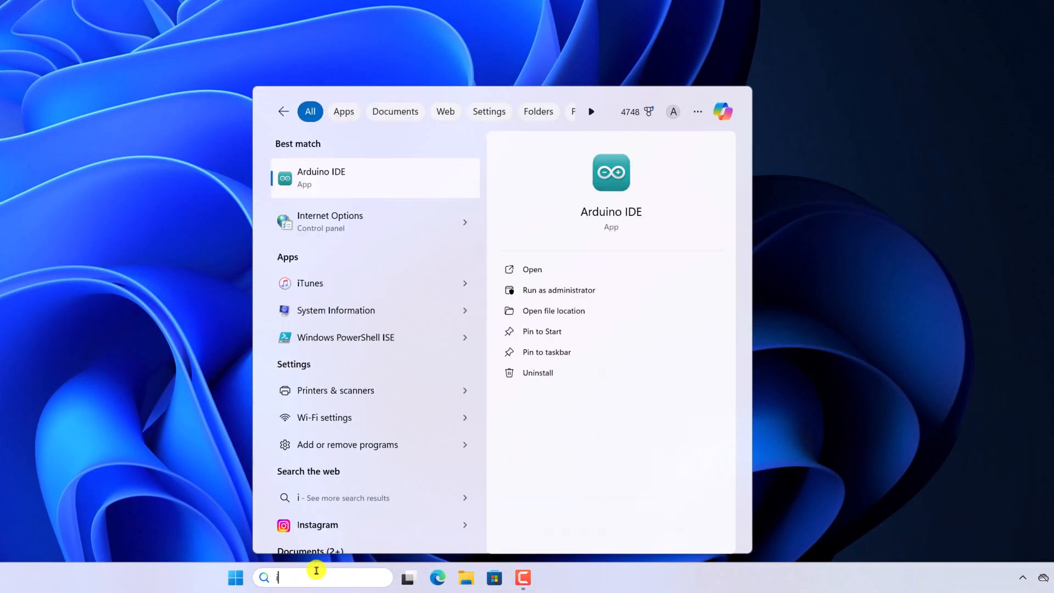
type("tunes")
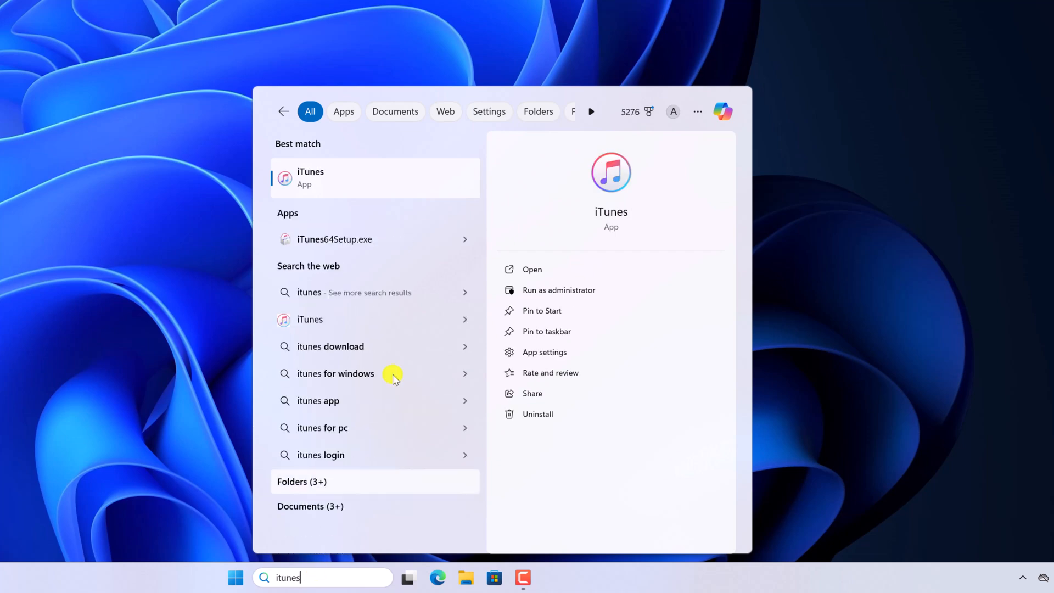
left_click(532, 269)
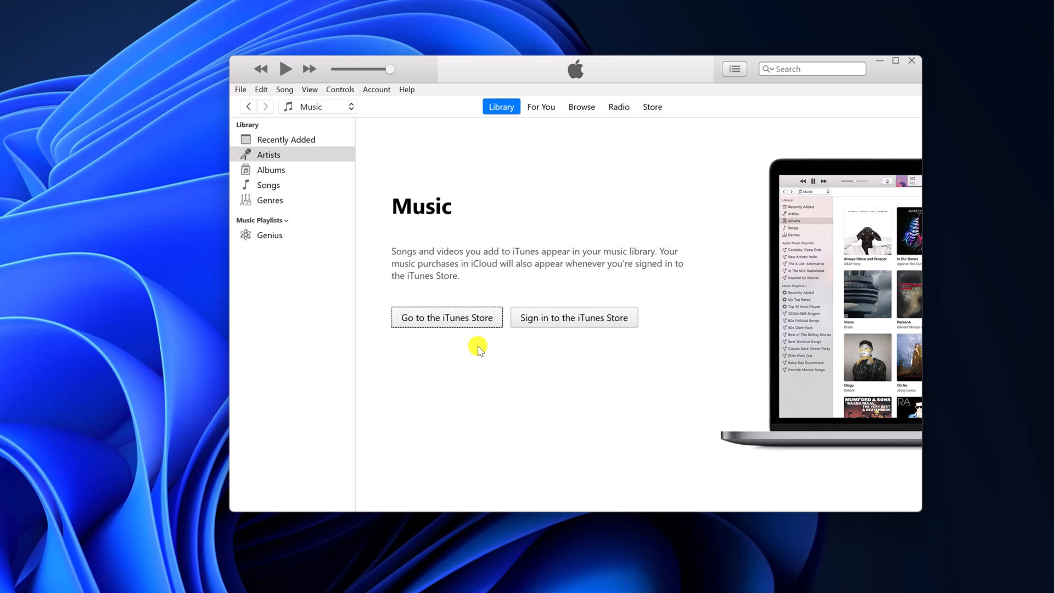
- Show the iTunes Store music page, then move the iTunes window off screen
left_click(573, 317)
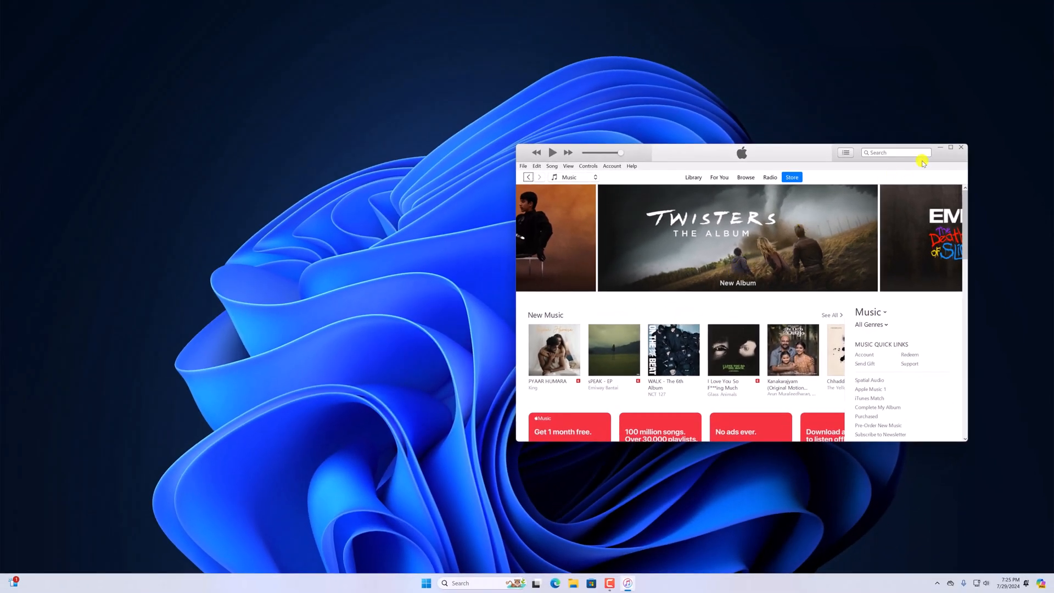
left_click(940, 148)
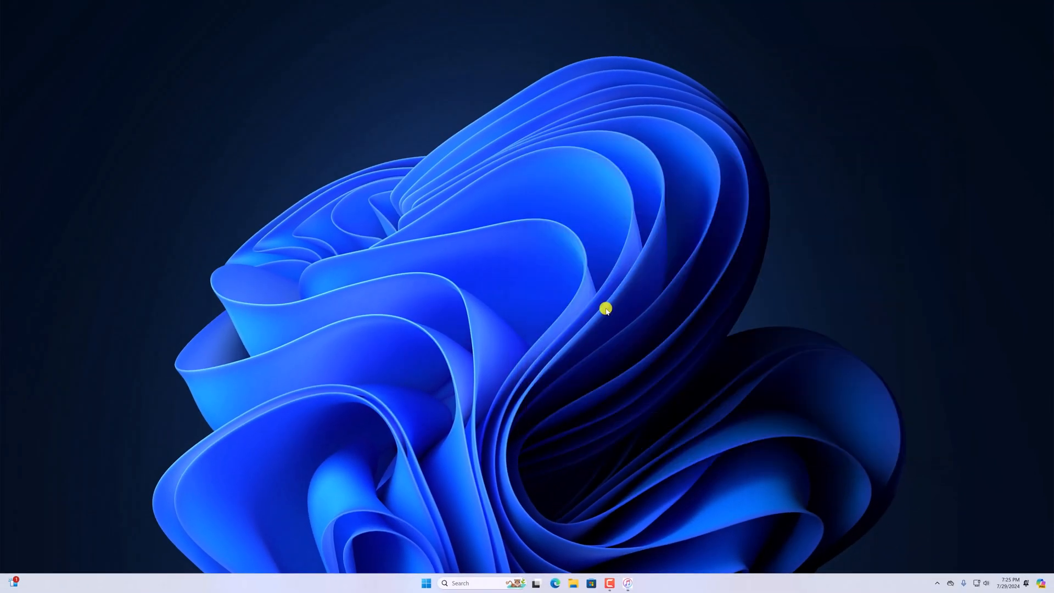